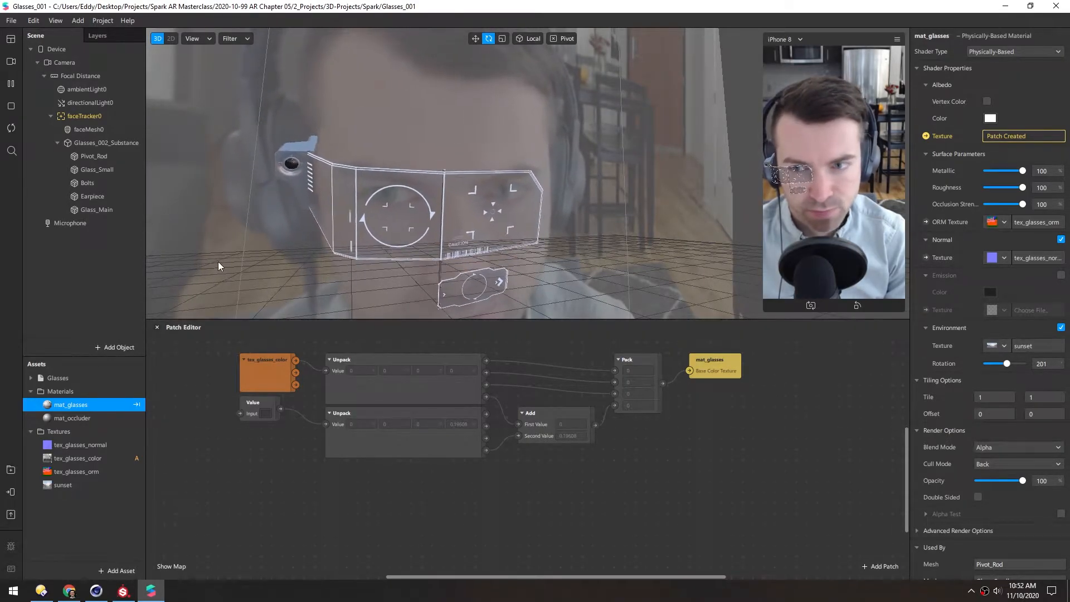
# Select Glass_Small and rotate the view to check the panel's back face.
pyautogui.click(97, 170)
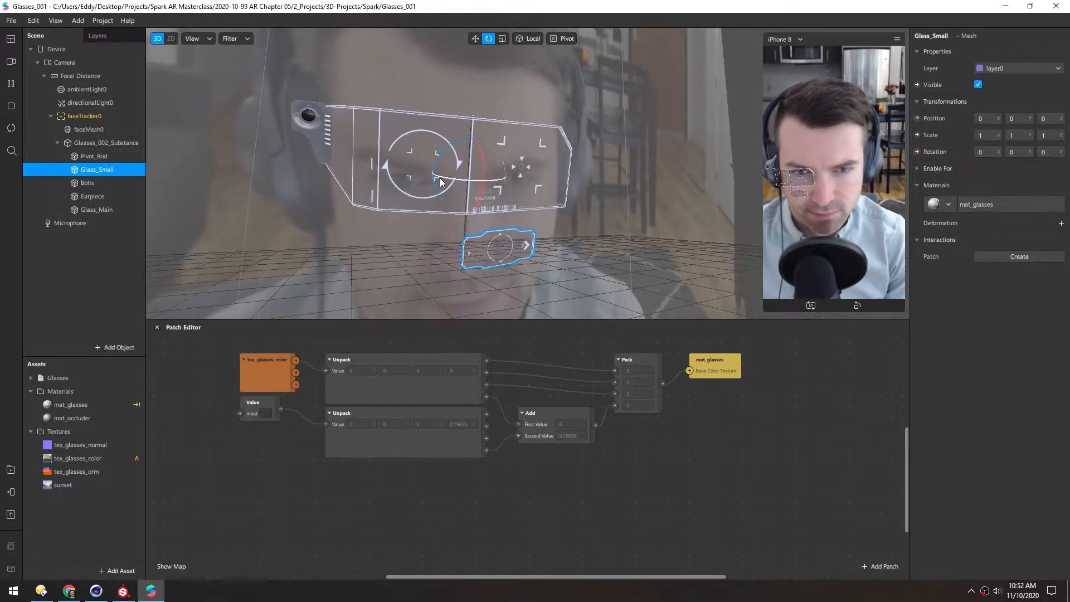
pyautogui.moveTo(440, 180); pyautogui.dragTo(401, 213)
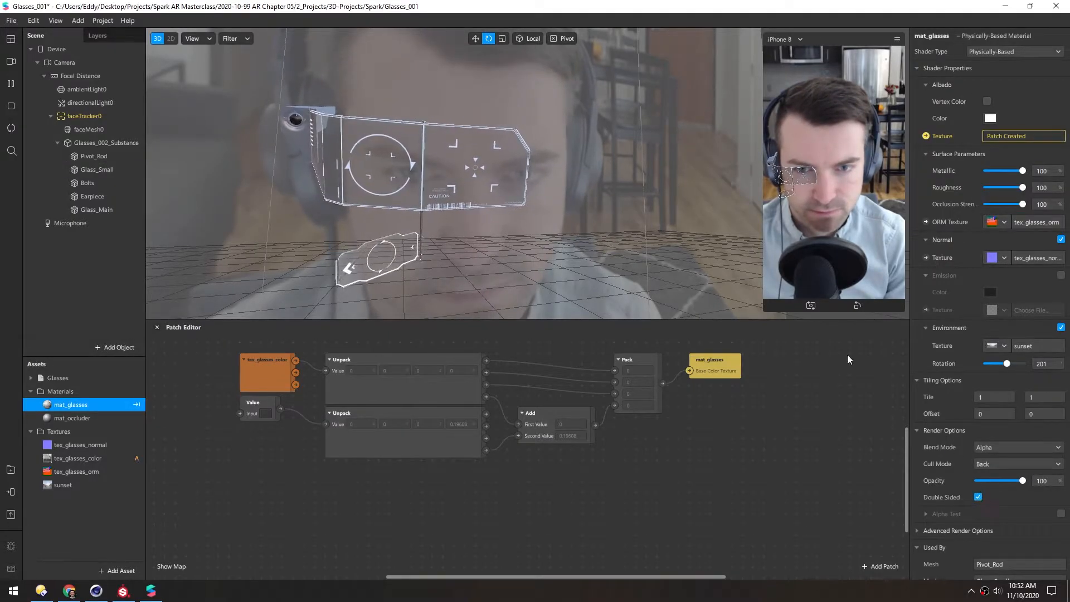
# Set Glass_Small's rotation to 180 on all three axes in the Inspector.
pyautogui.click(97, 169)
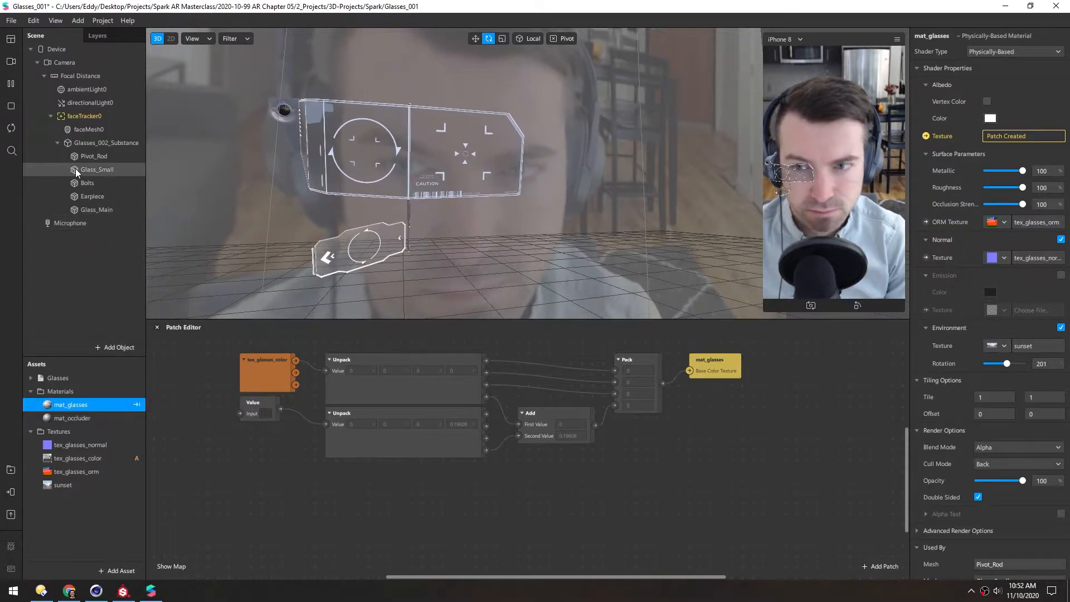
pyautogui.click(97, 170)
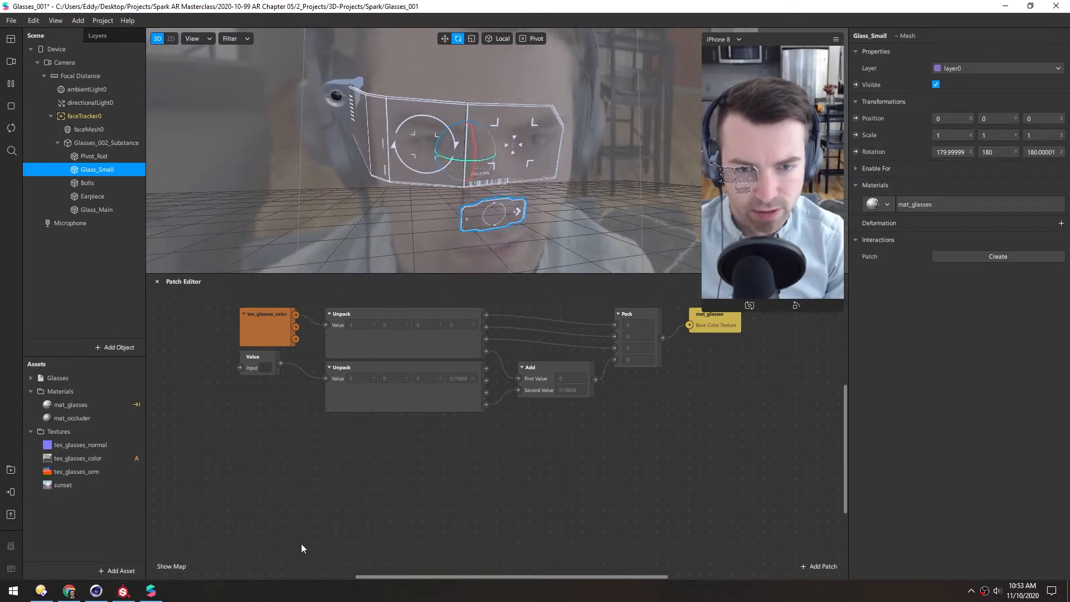
# Add a Loop Animation patch to the graph with a duration of 3.
pyautogui.click(818, 565)
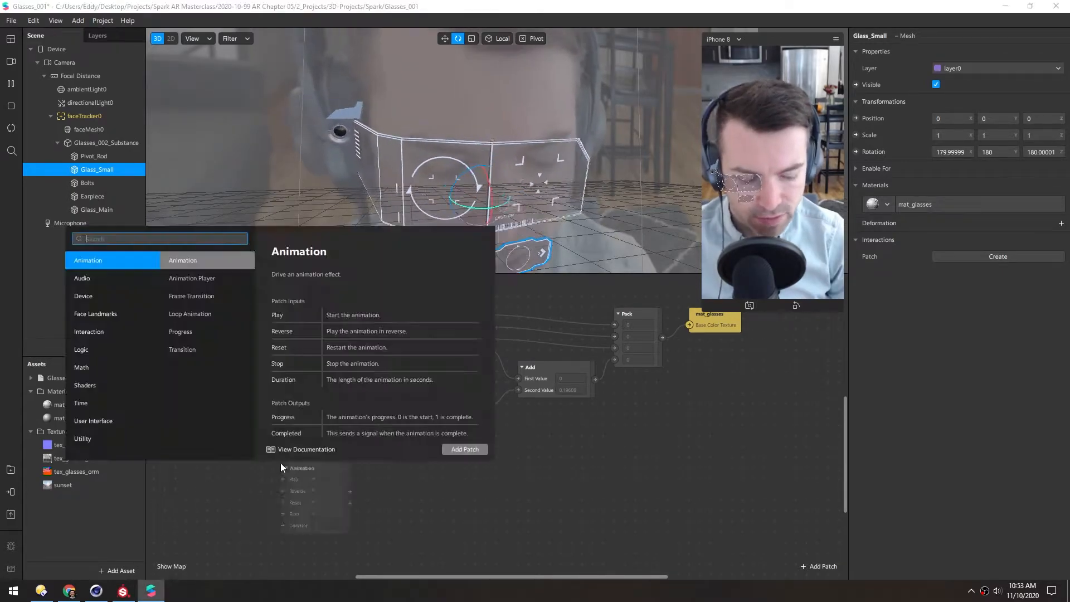
pyautogui.click(189, 313)
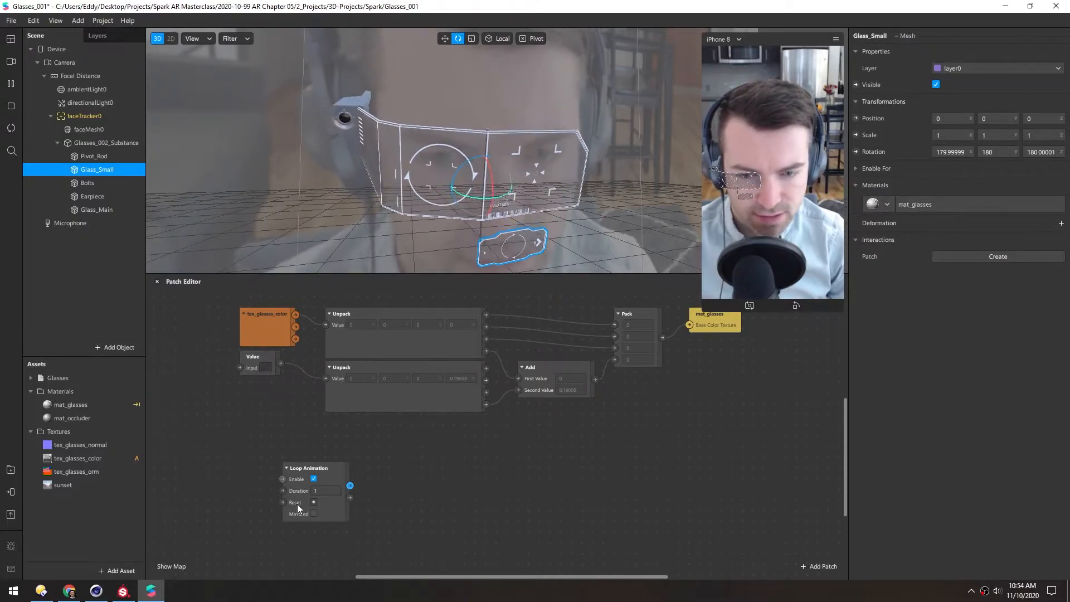
pyautogui.click(326, 490)
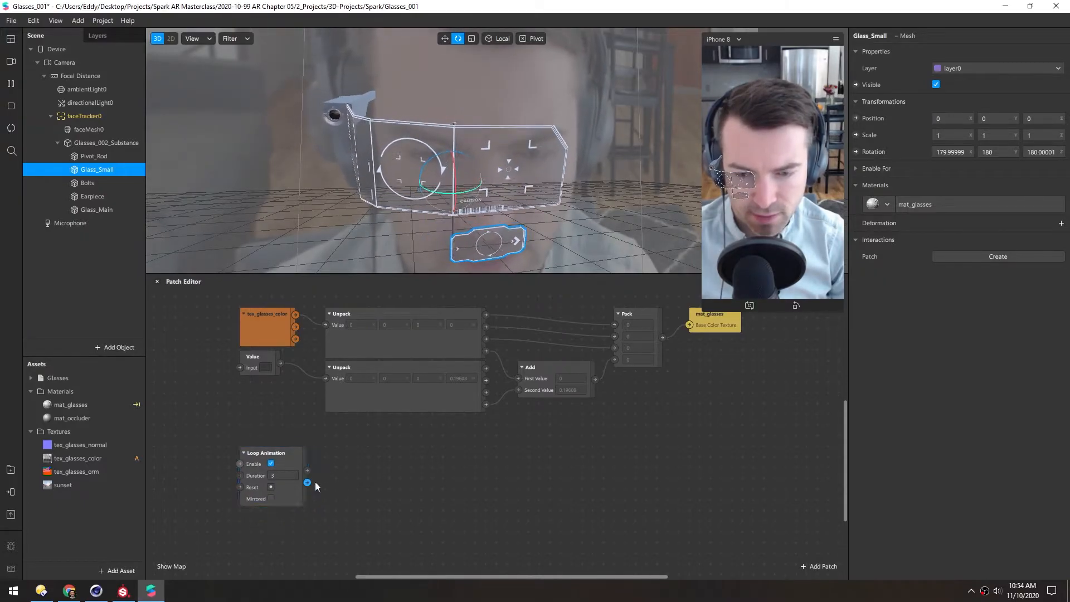
# Add a Switch patch after the Loop Animation, then an Animation patch.
pyautogui.write('swit')
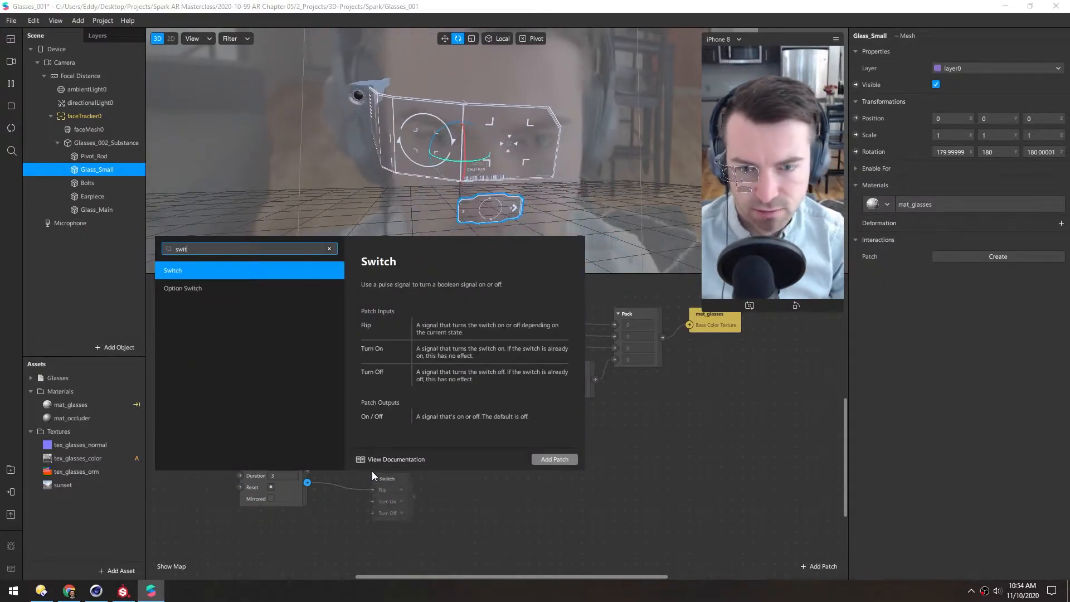
pyautogui.click(553, 459)
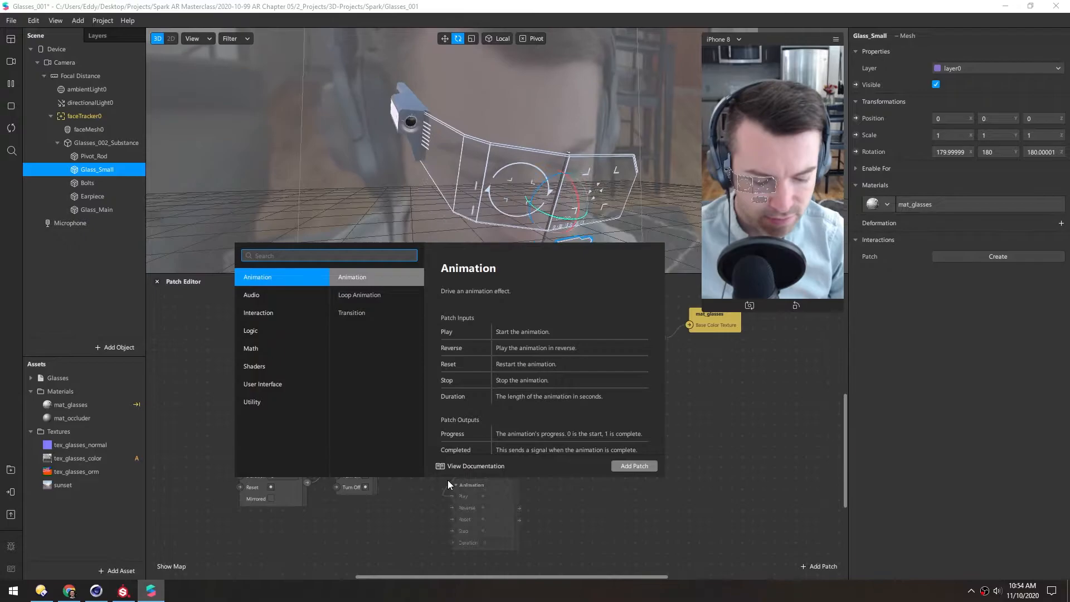
pyautogui.click(633, 465)
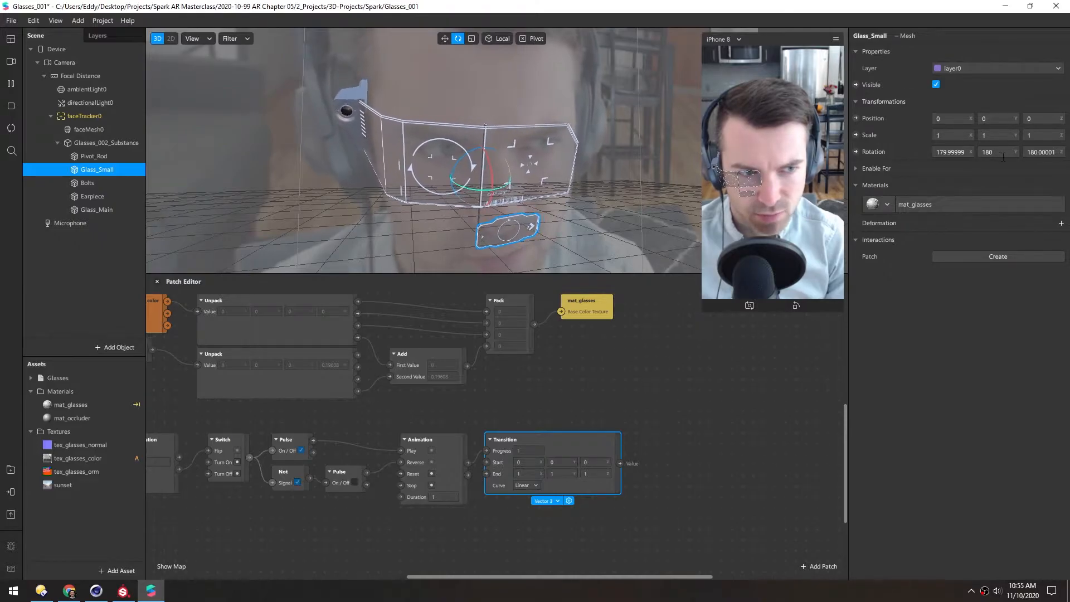
# Set the Transition's start to 180 on all axes and its middle end value to 90.
pyautogui.click(559, 462)
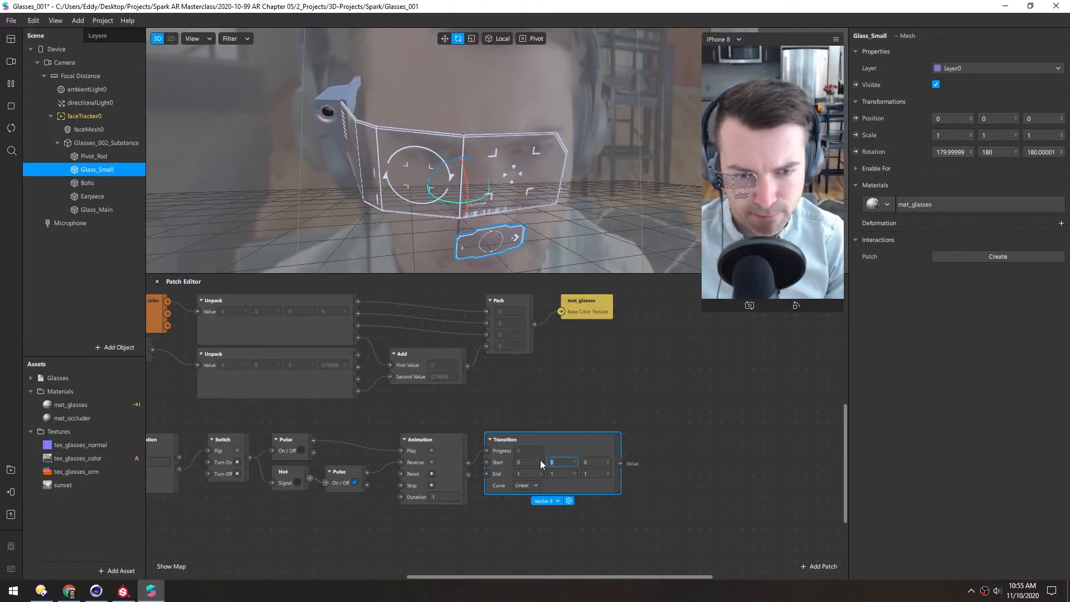
pyautogui.write('180')
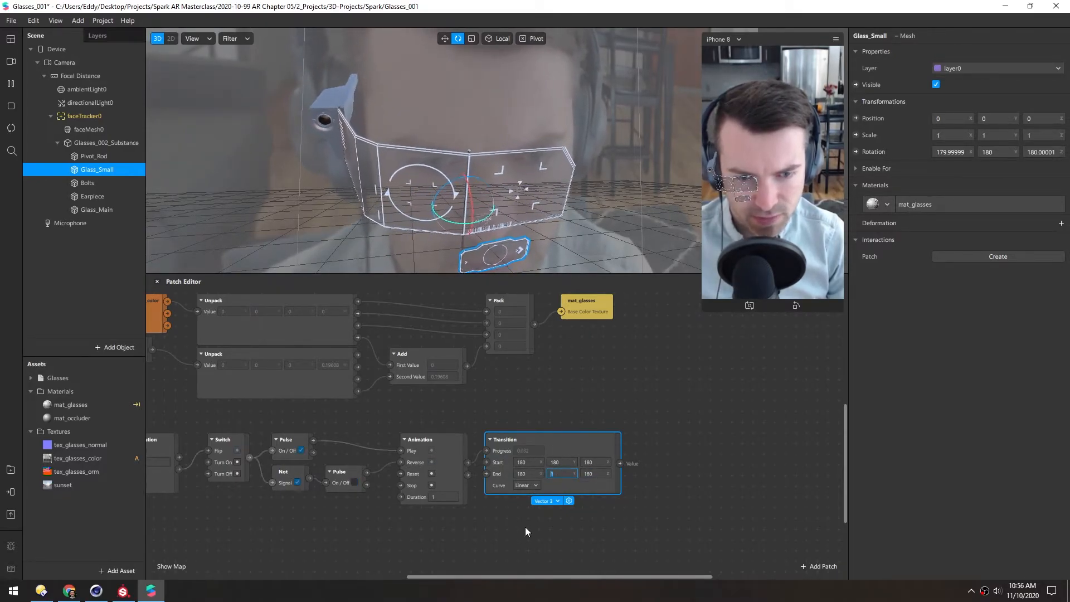
pyautogui.write('90')
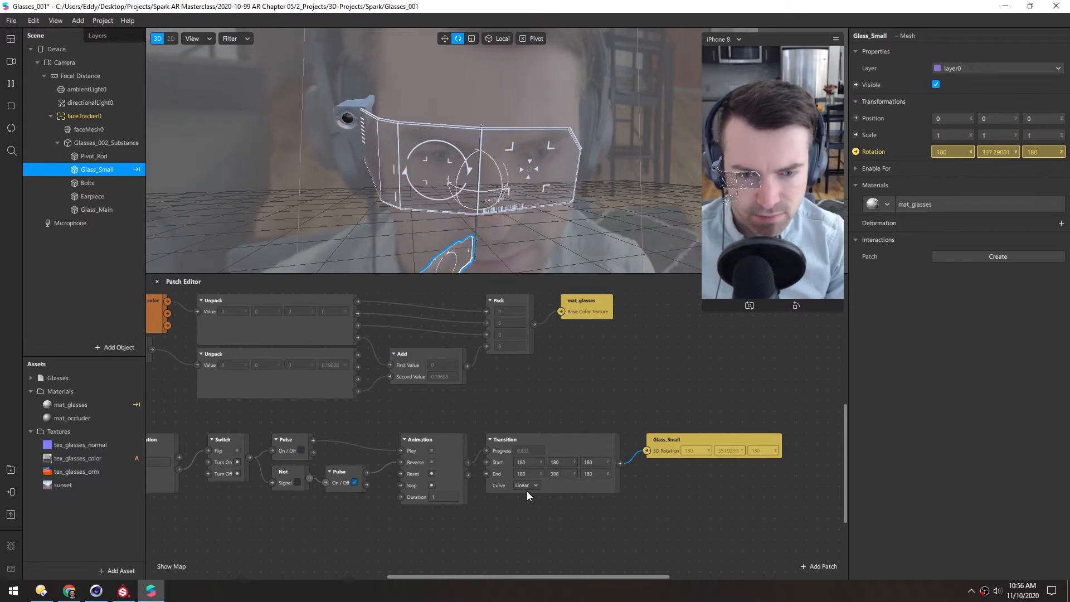
# Change the Transition patch's curve to Exponential In-Out easing.
pyautogui.click(525, 485)
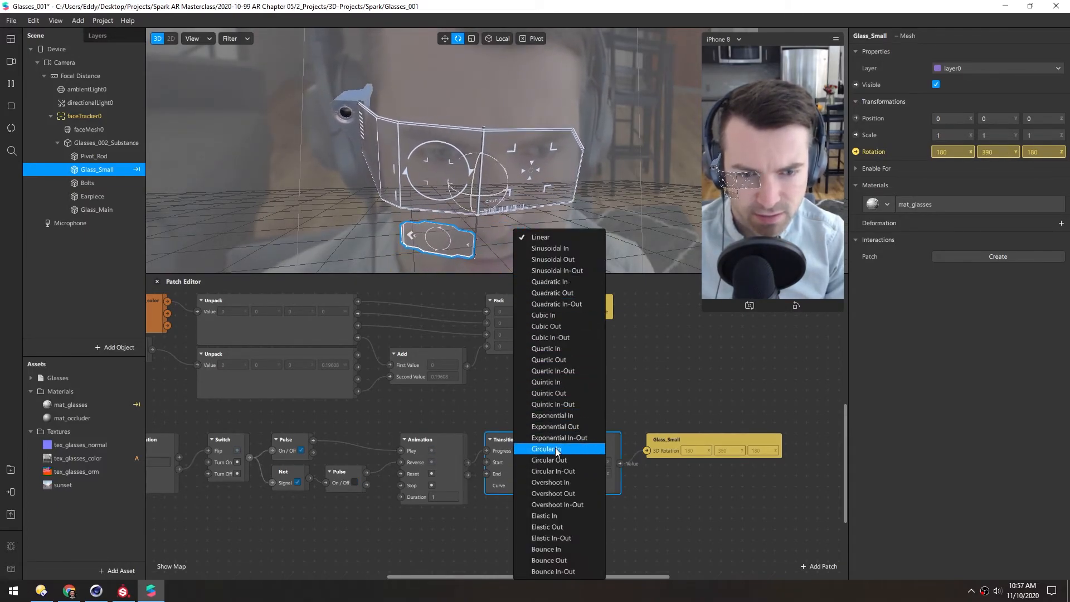
pyautogui.click(559, 437)
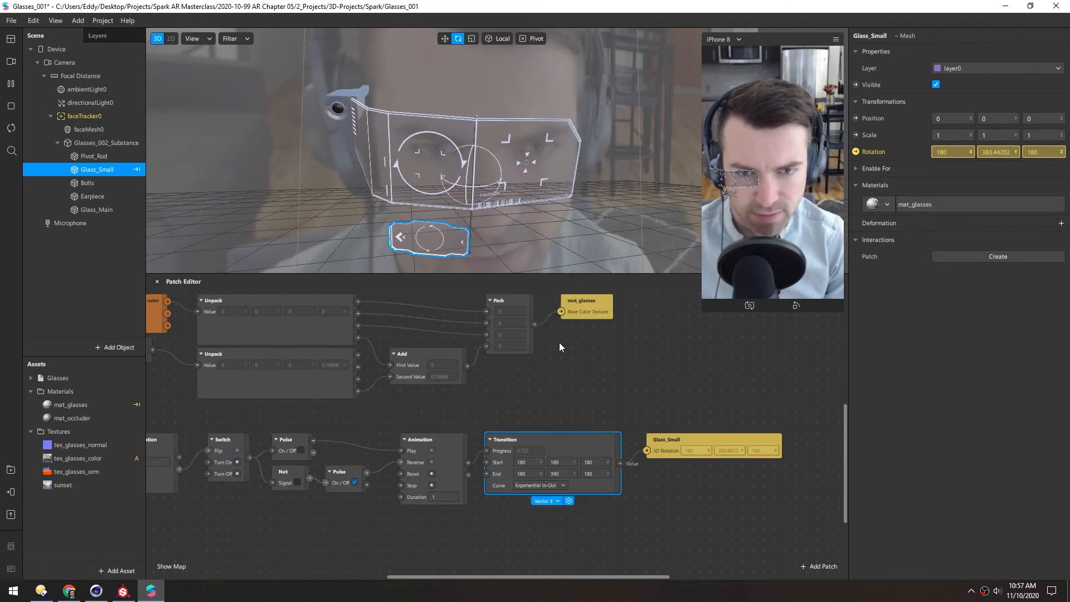